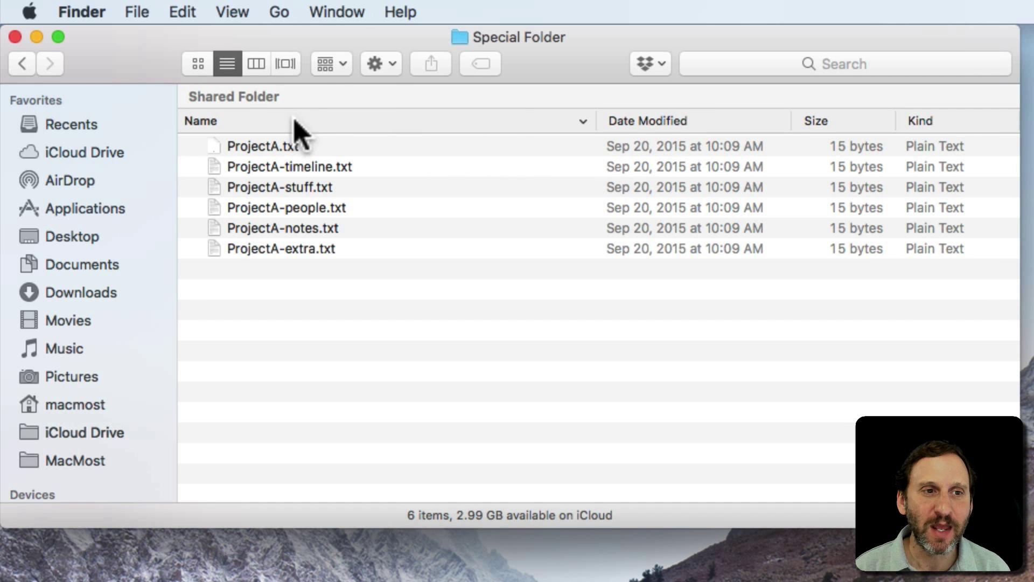
- Browse the File and View menus to find the Rename command for the single file ProjectA.txt
click(136, 12)
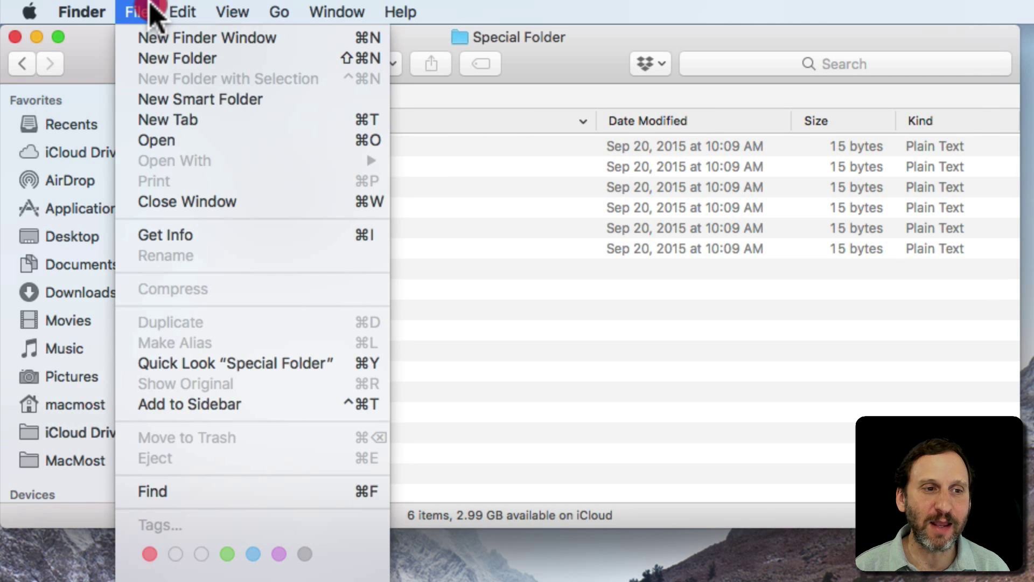
click(230, 12)
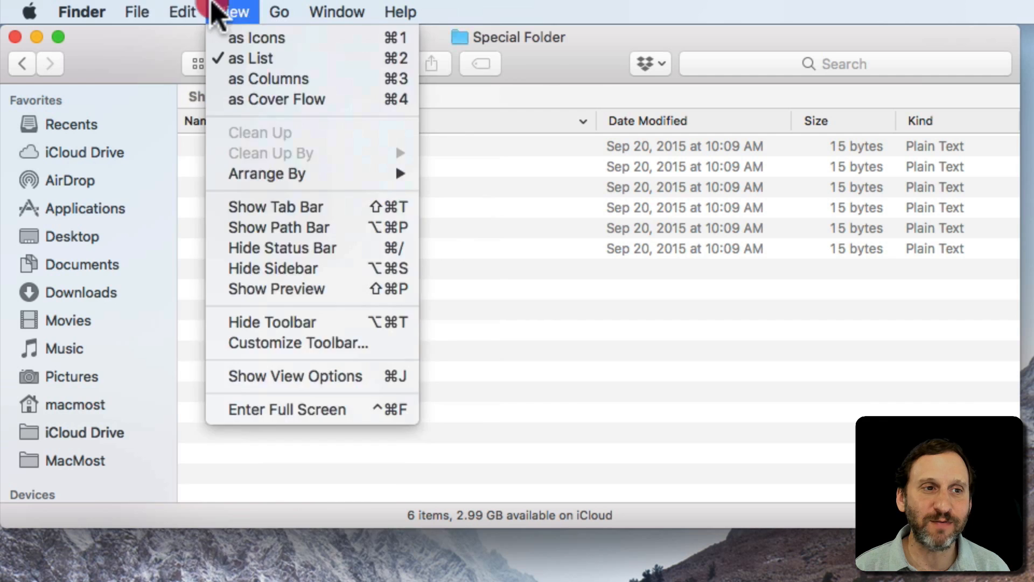
click(132, 12)
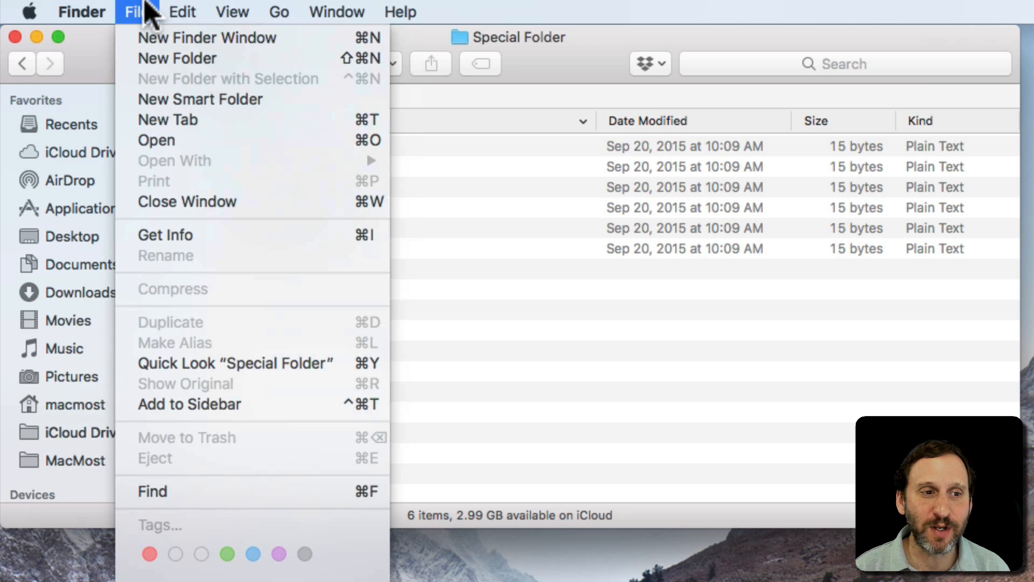
mouse_move(172, 271)
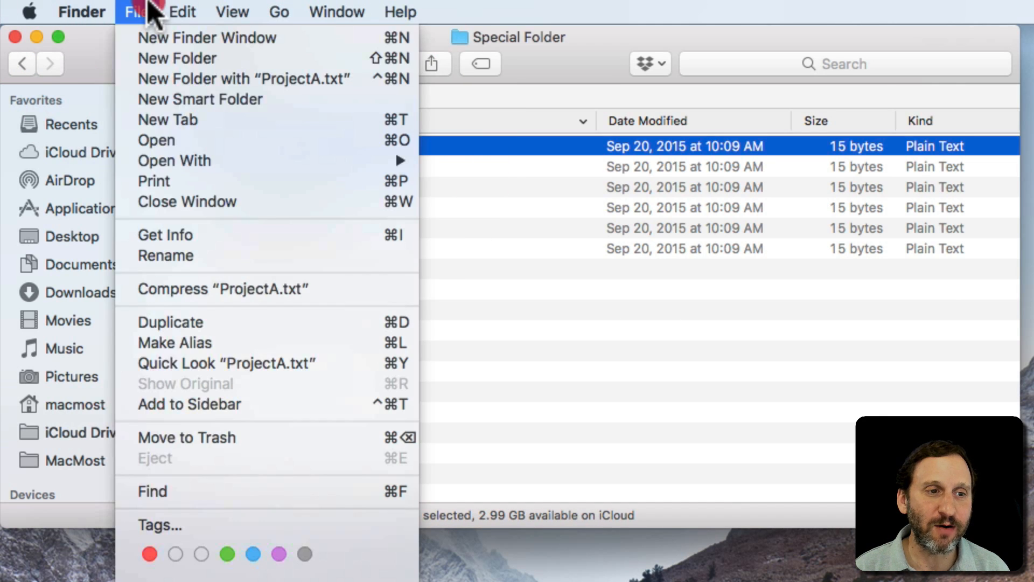
mouse_move(181, 255)
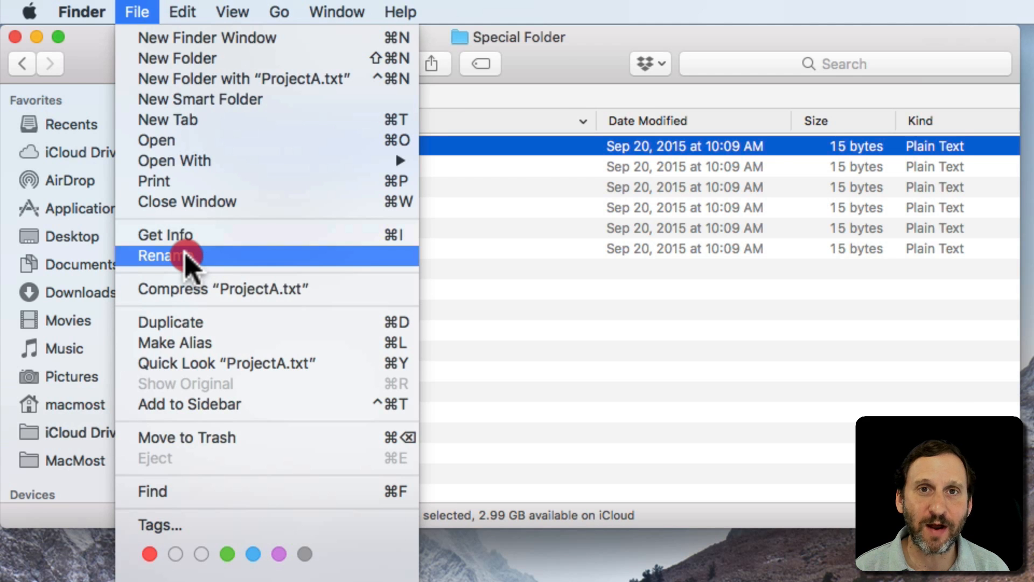
- Select all six ProjectA files and bring up File > Rename 6 Items…
click(164, 254)
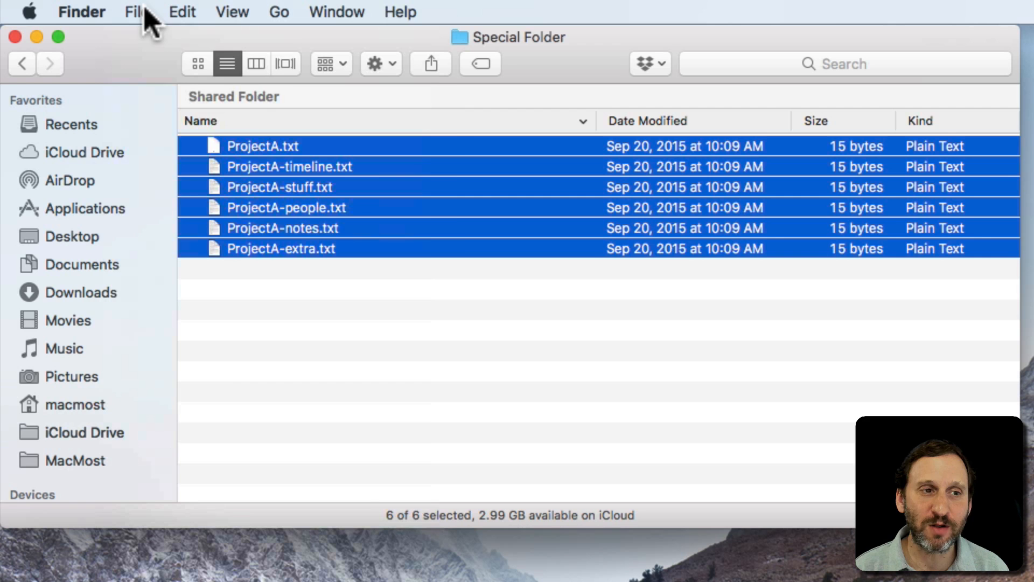
click(137, 10)
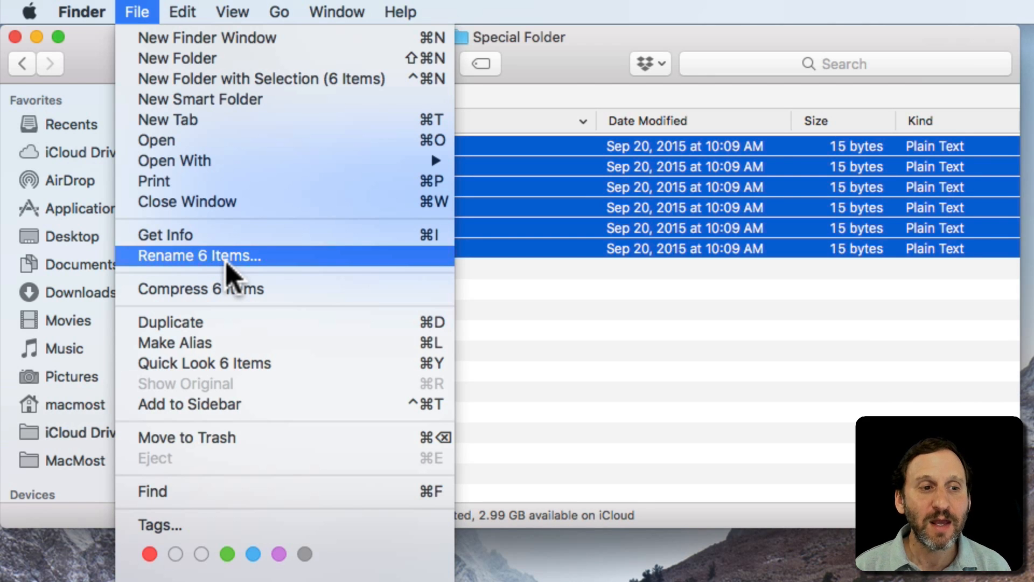
- Start Rename 6 Items… and keep the mode on Replace Text after checking the options
click(199, 255)
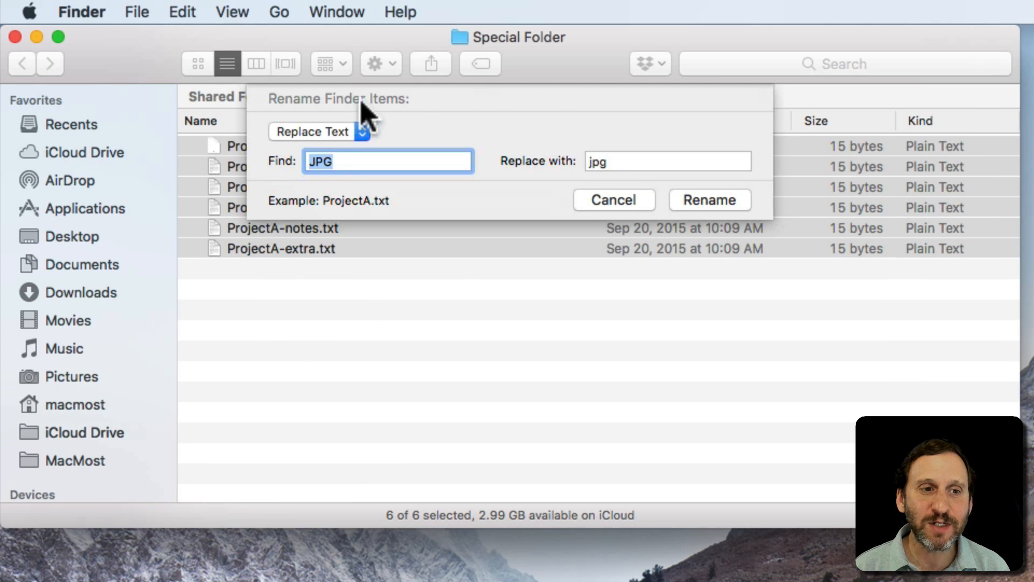
mouse_move(556, 124)
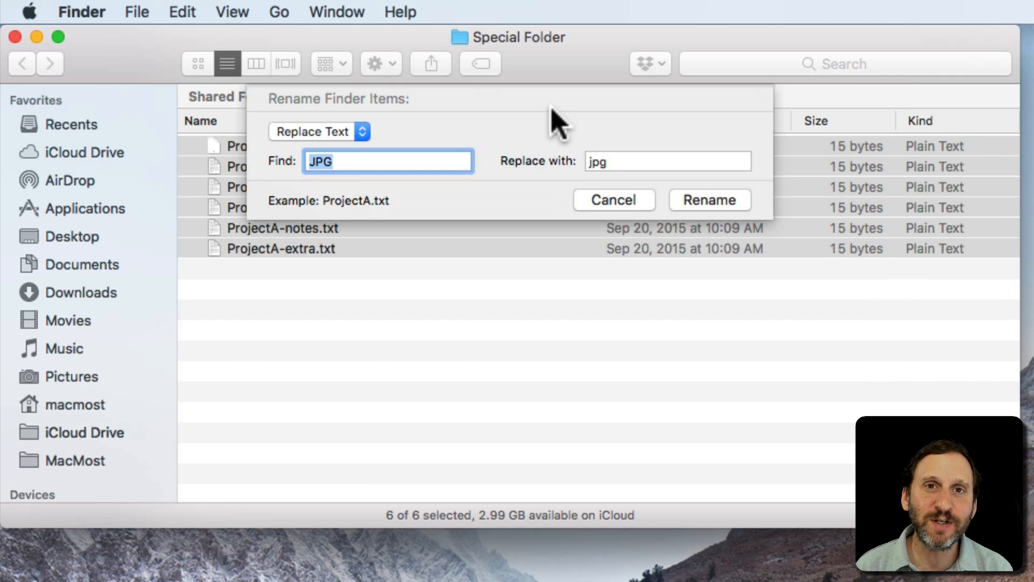
mouse_move(352, 144)
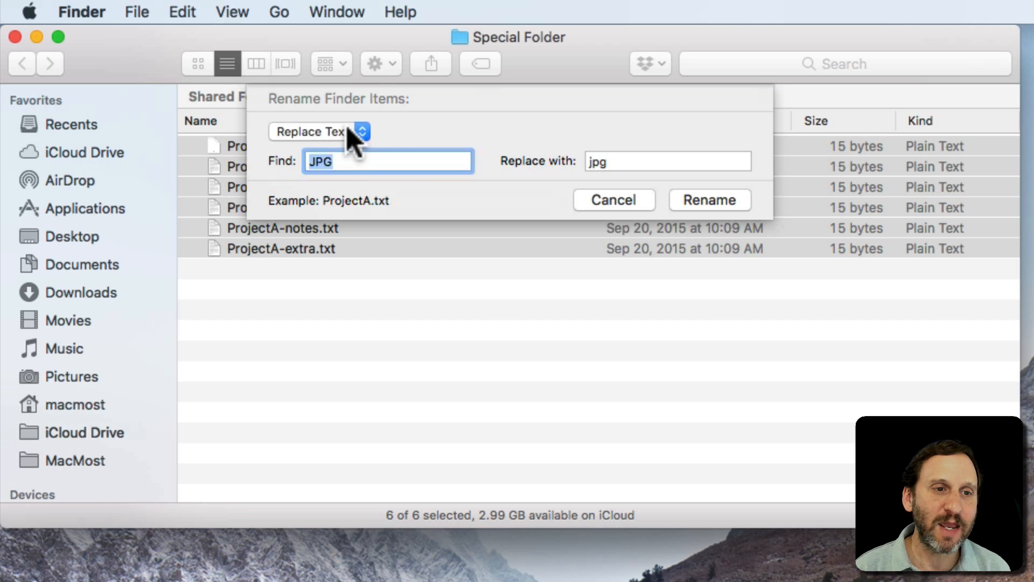
click(328, 131)
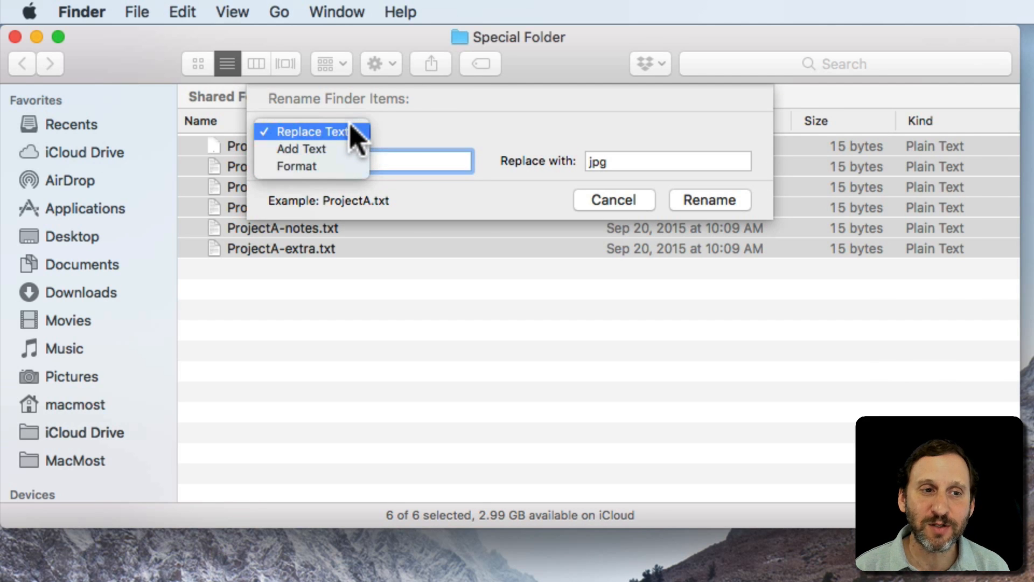
click(309, 131)
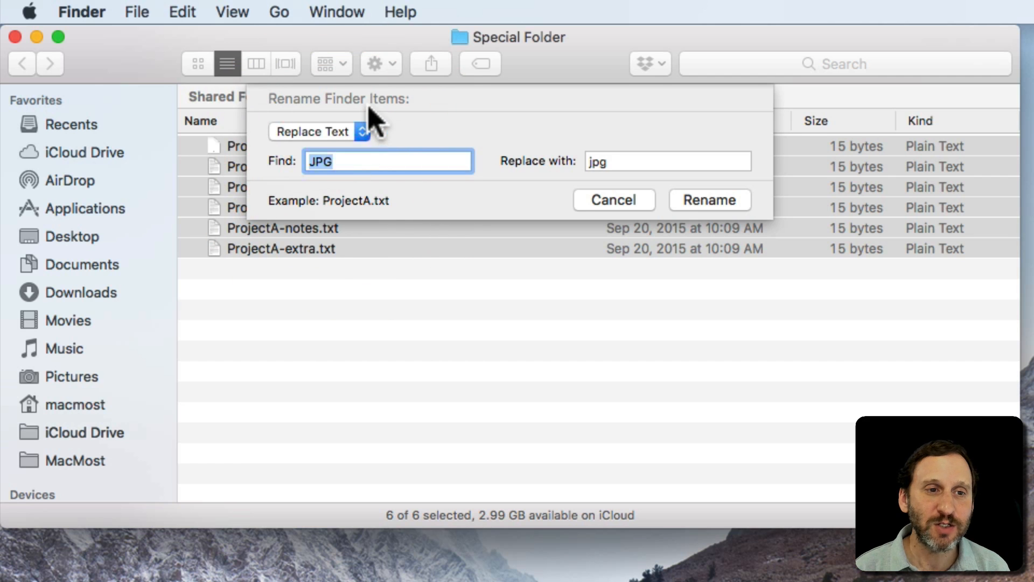
mouse_move(240, 276)
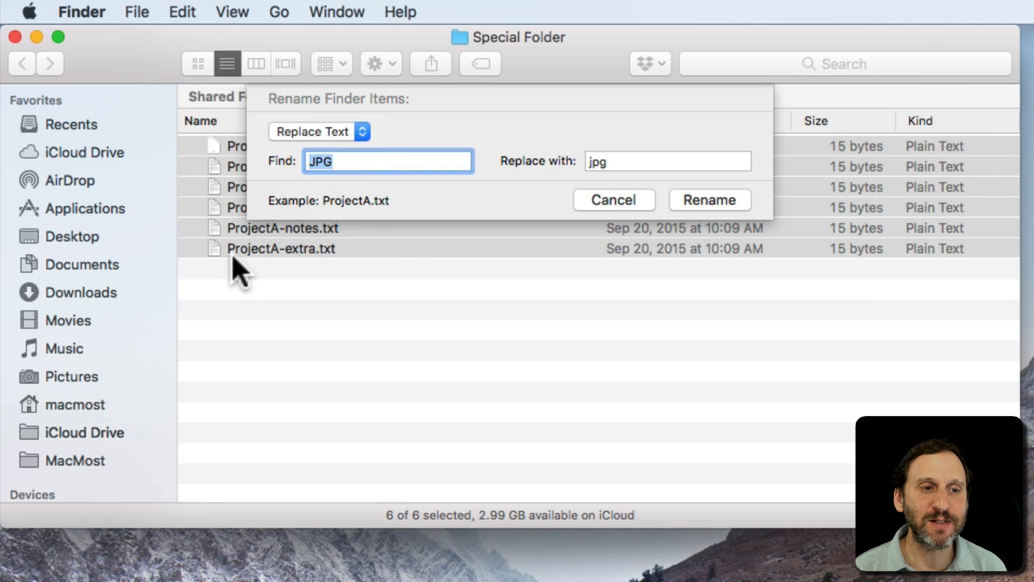
mouse_move(318, 262)
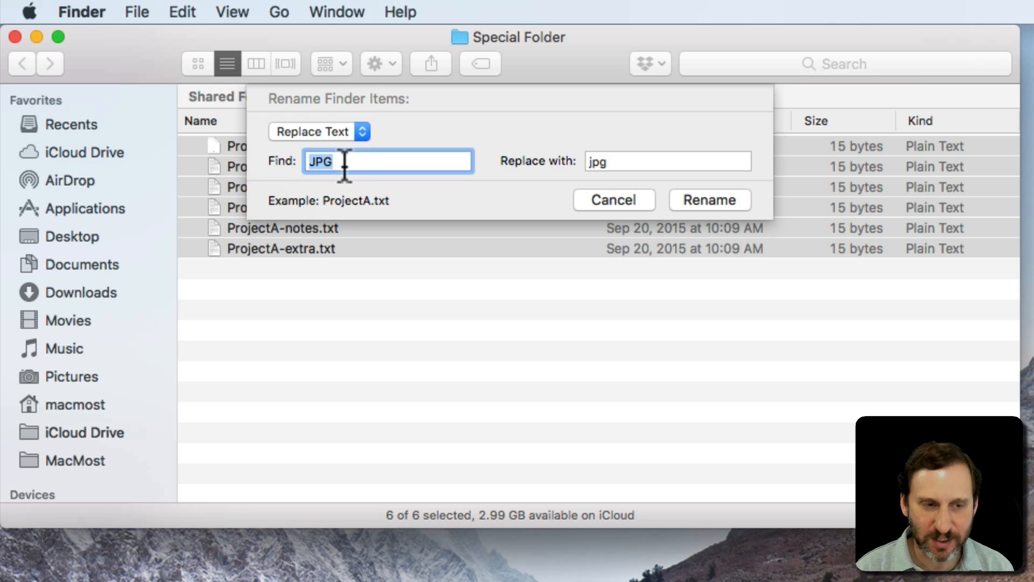
- Replace 'ProjectA' with 'Project A' in all six file names and apply the rename
text(P)
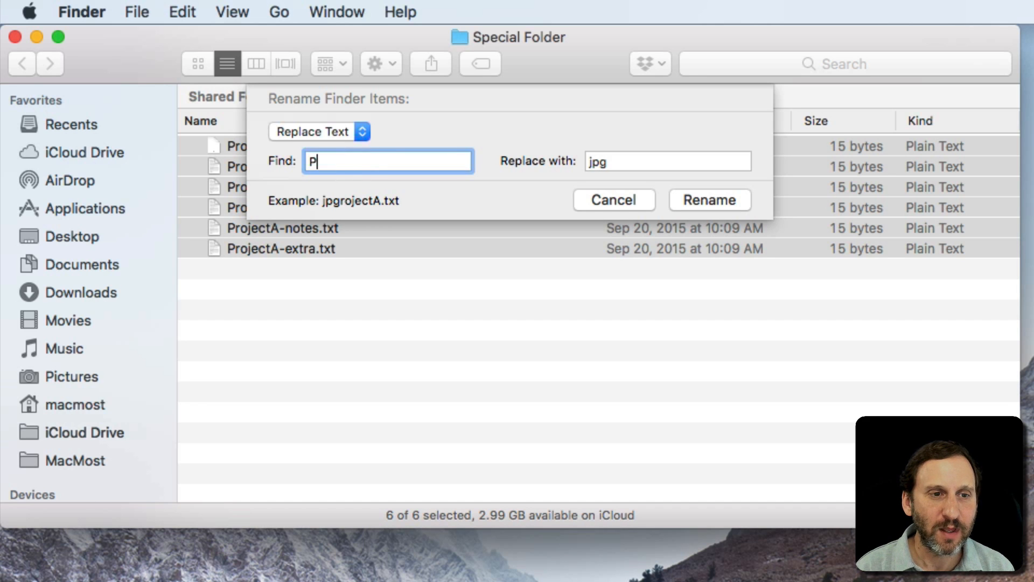
text(rojectA)
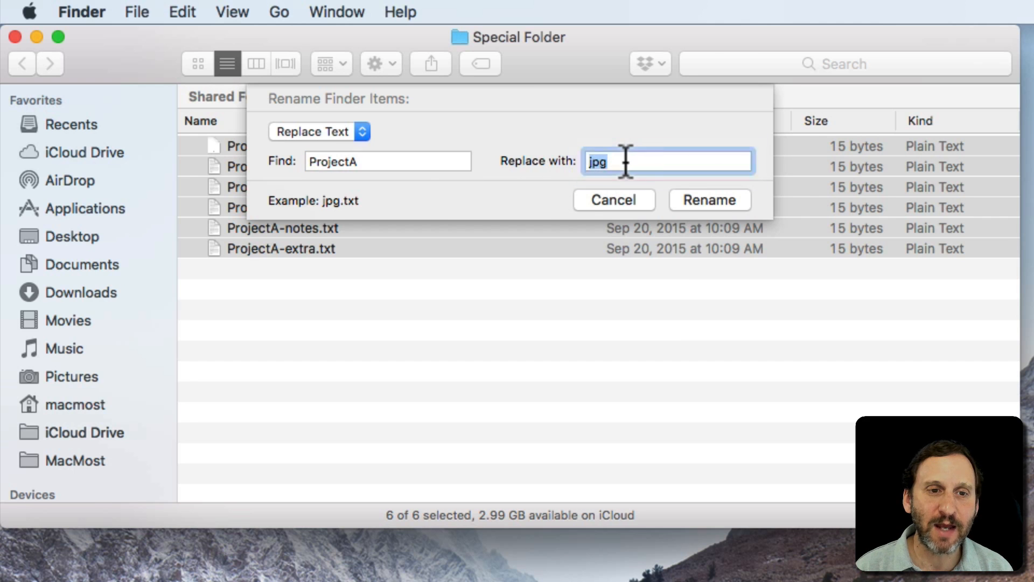
text(Project A)
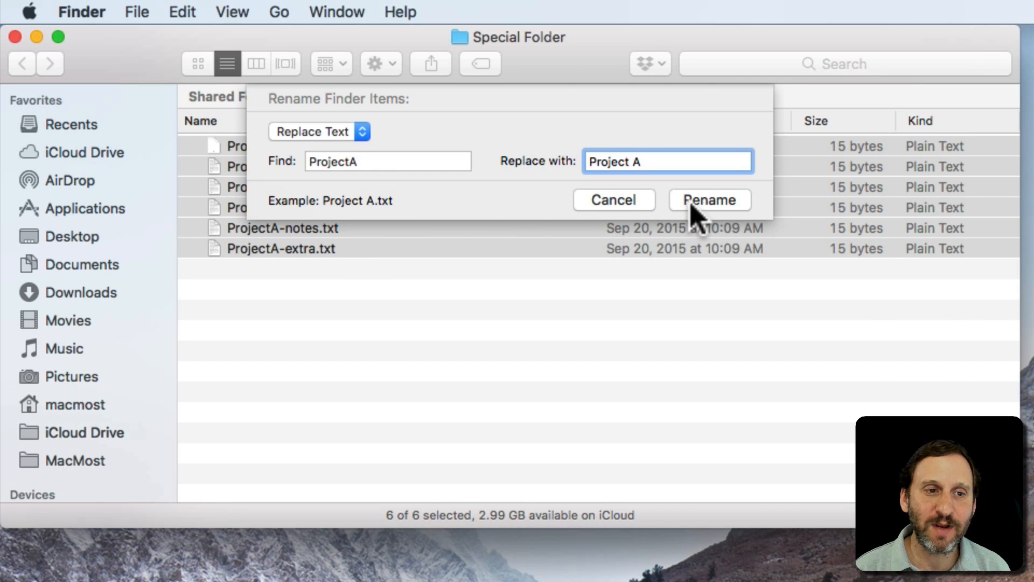
click(709, 201)
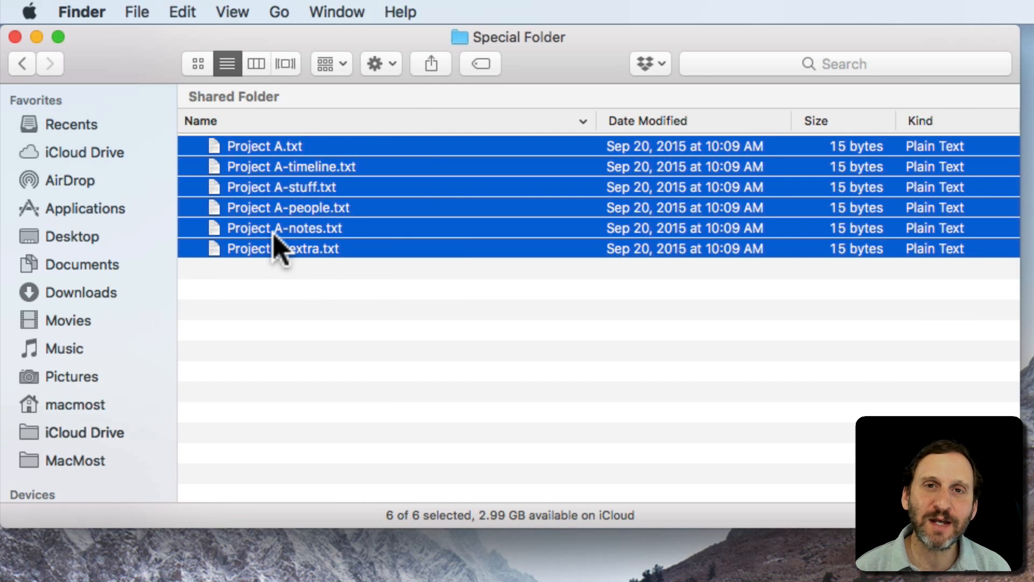
- With Project A-notes2.txt added, select all seven files and bring up their rename command
click(317, 306)
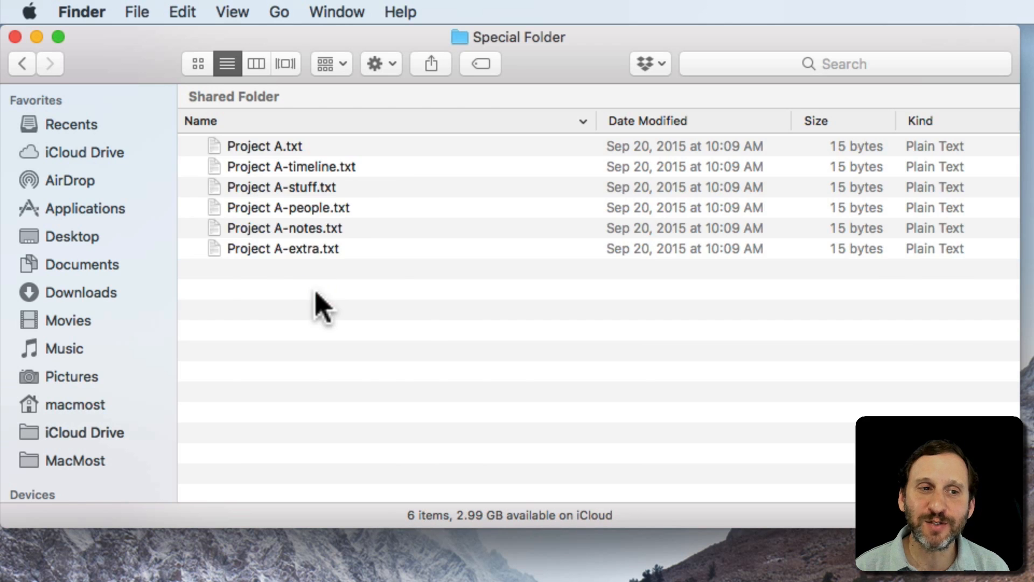
mouse_move(288, 190)
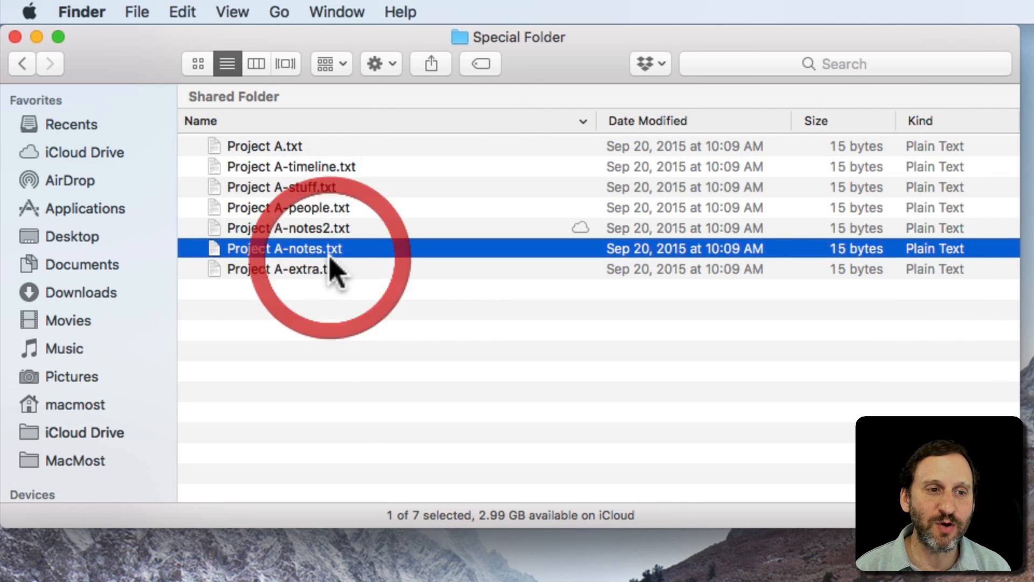
click(137, 11)
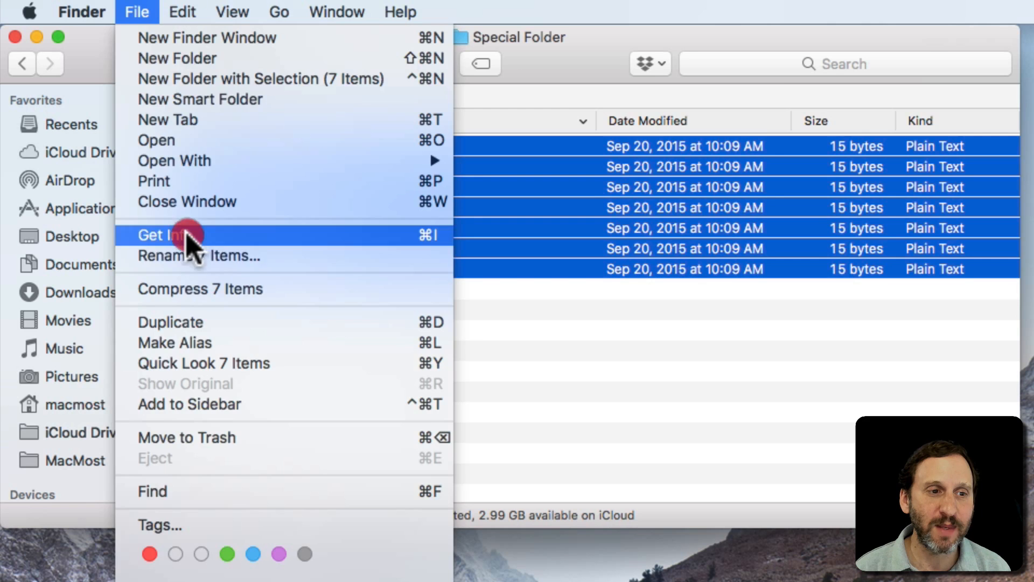
- Rename the seven files replacing 'notes' with 'info', giving Project A-info.txt and Project A-info2.txt
click(198, 256)
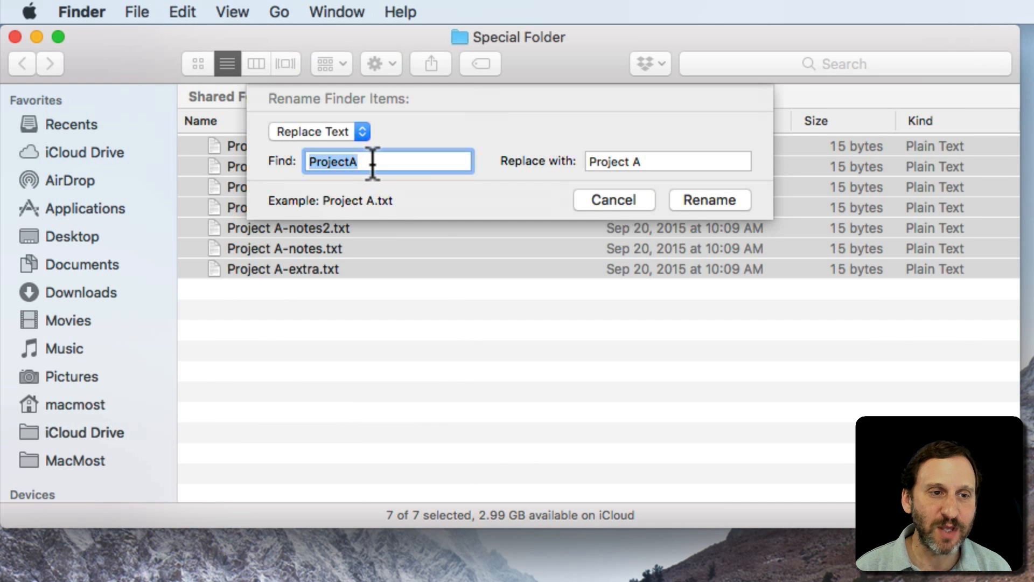
text(note)
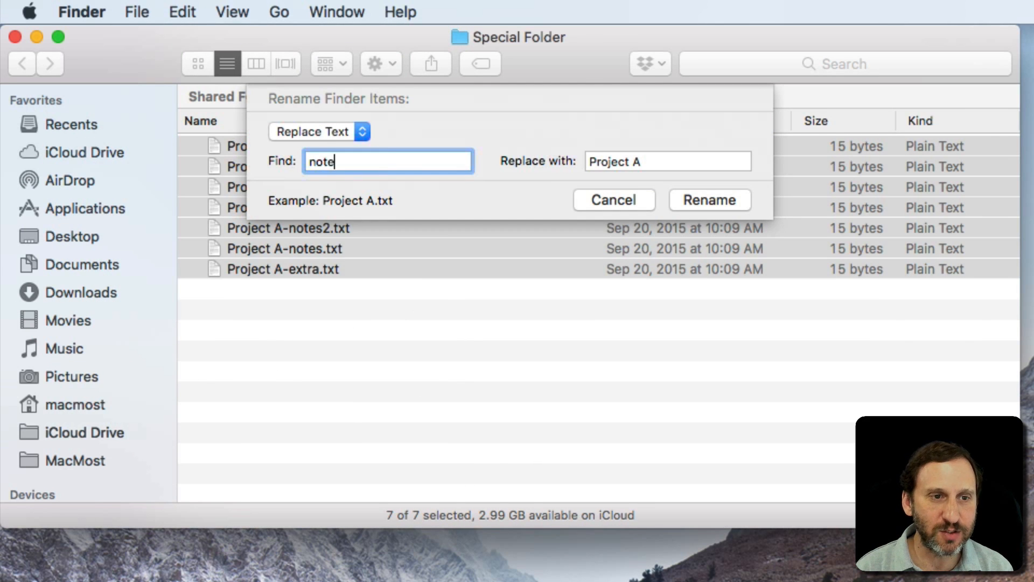
text(s)
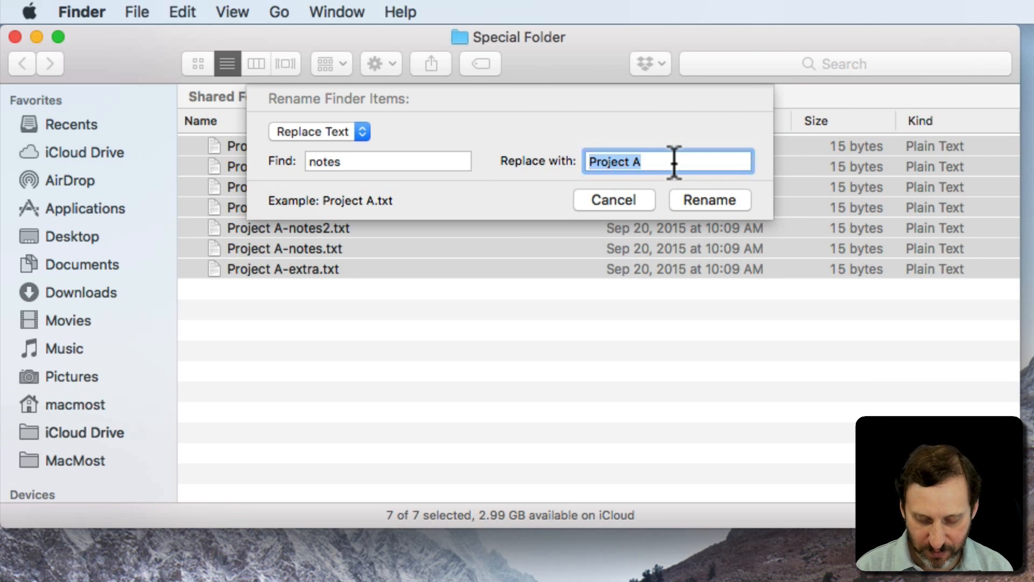
text(info)
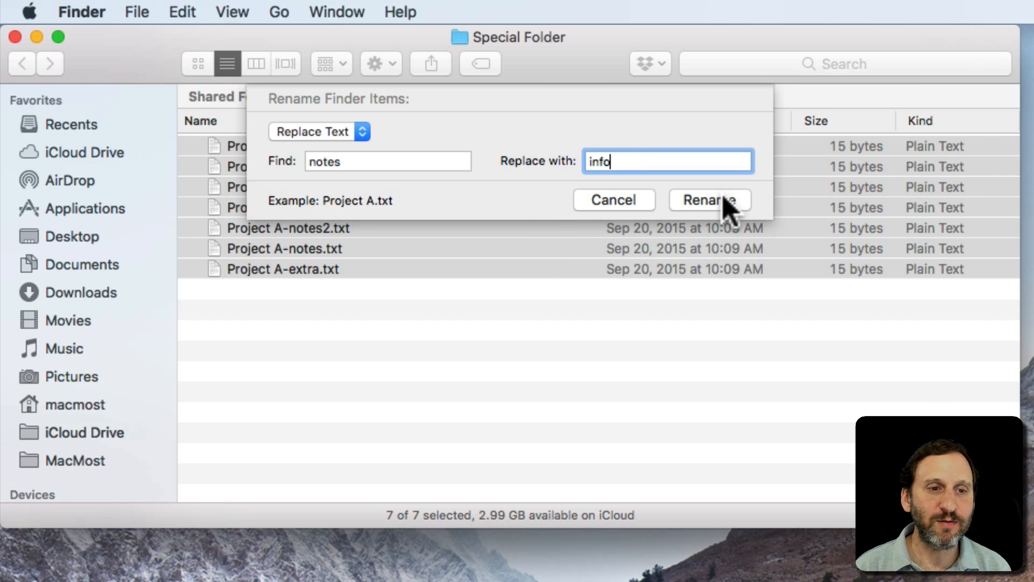
click(710, 201)
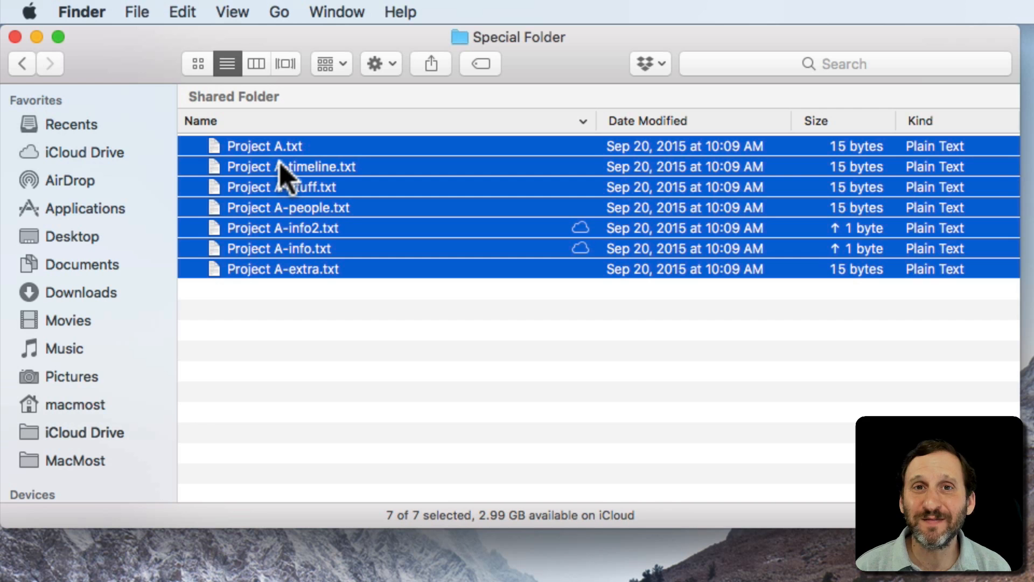
- Select all seven files and start Rename 7 Items… again
click(313, 344)
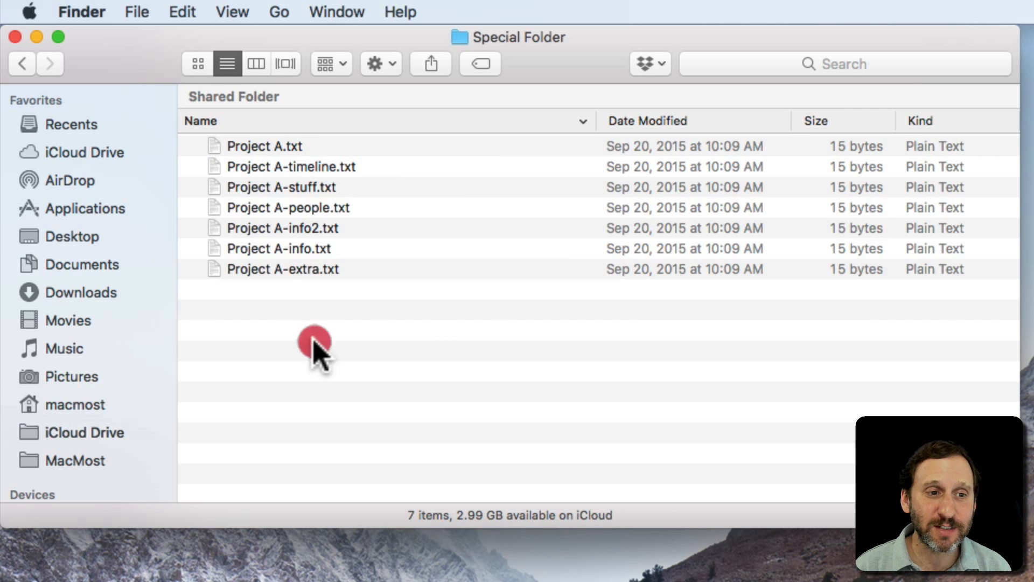
key(cmd+a)
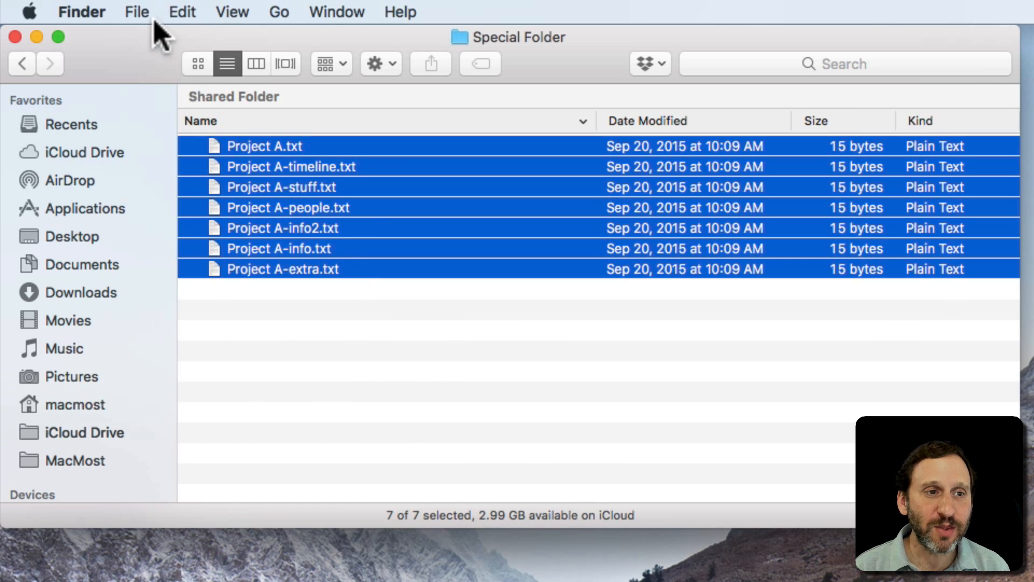
click(137, 11)
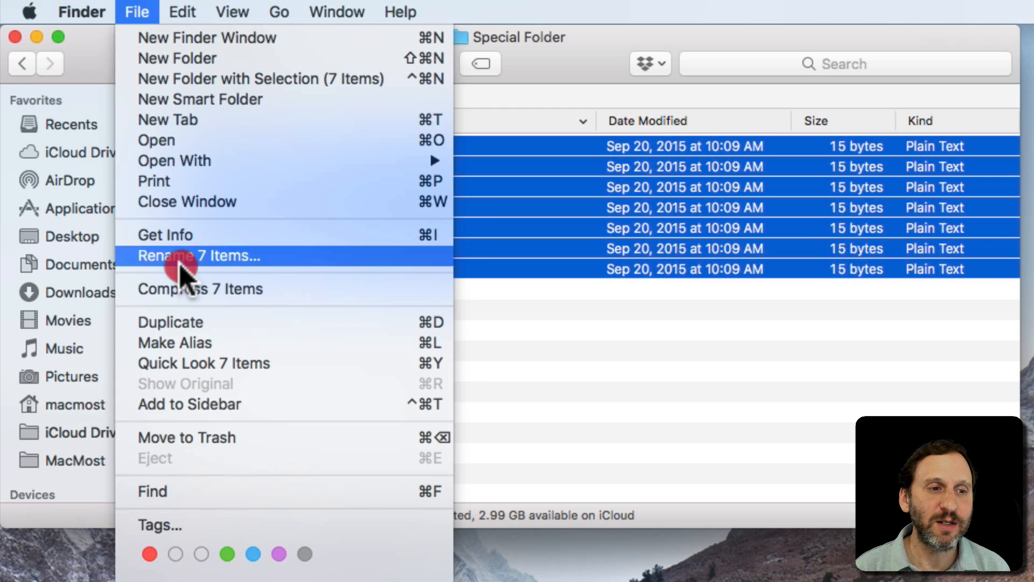
click(197, 257)
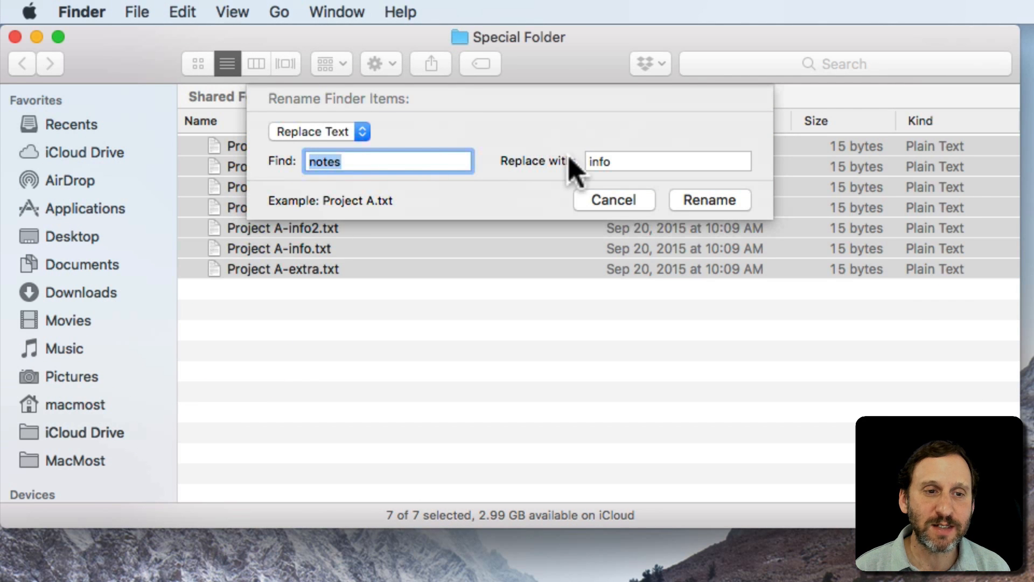
- Add the text 'AAA ' before every name and apply, giving AAA Project A.txt etc
click(319, 131)
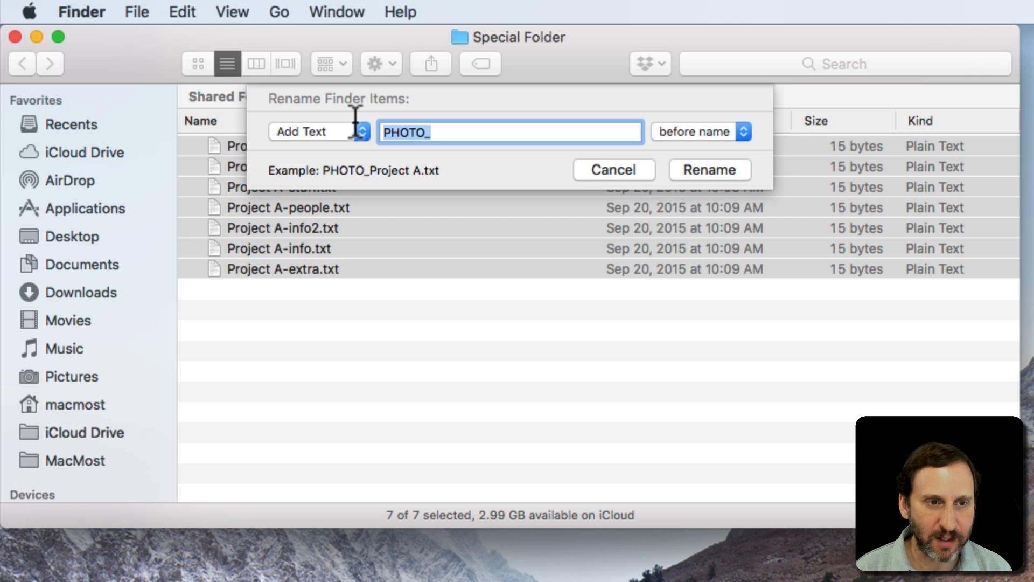
text(AA)
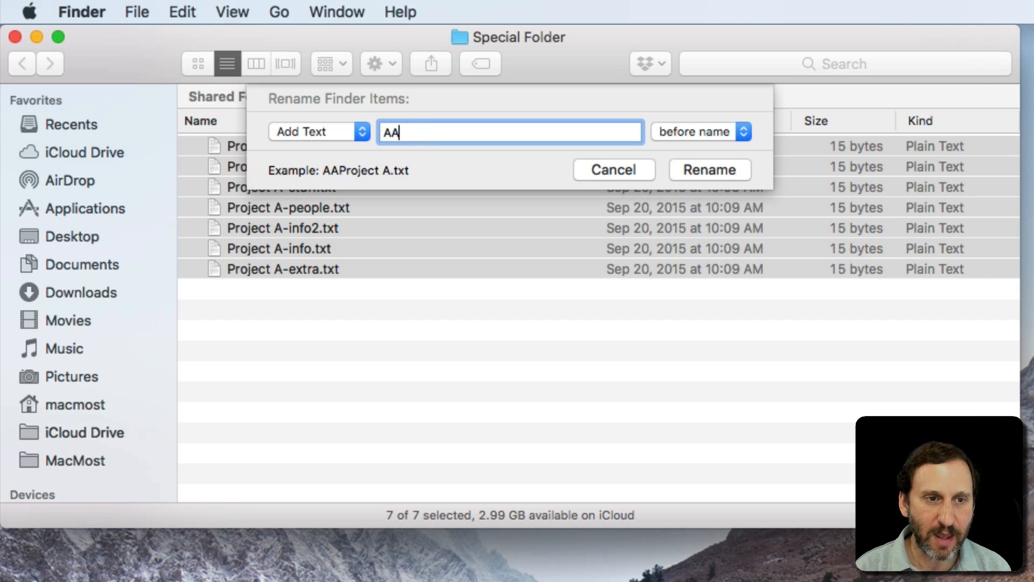
click(701, 131)
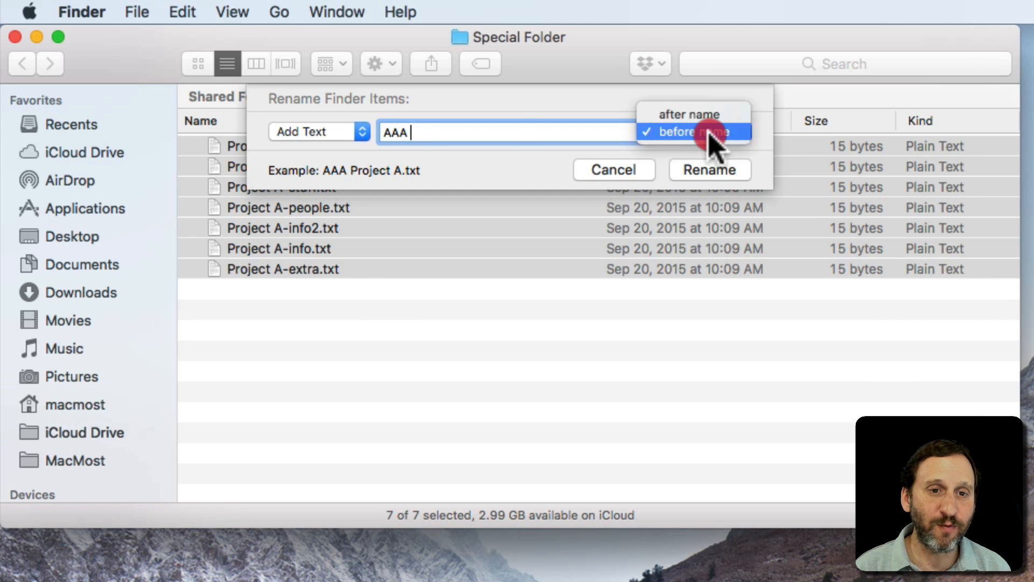
click(699, 131)
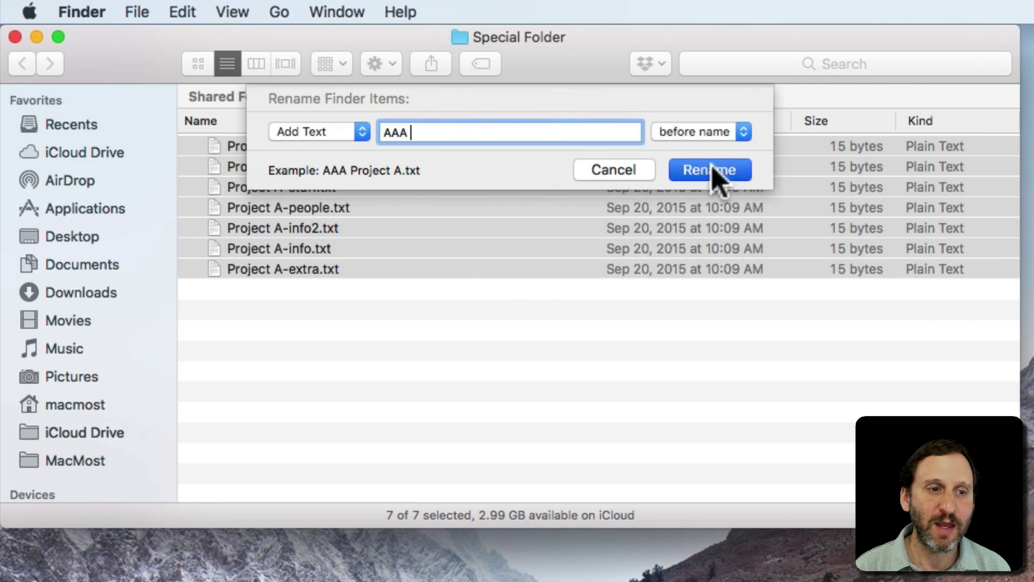
click(708, 171)
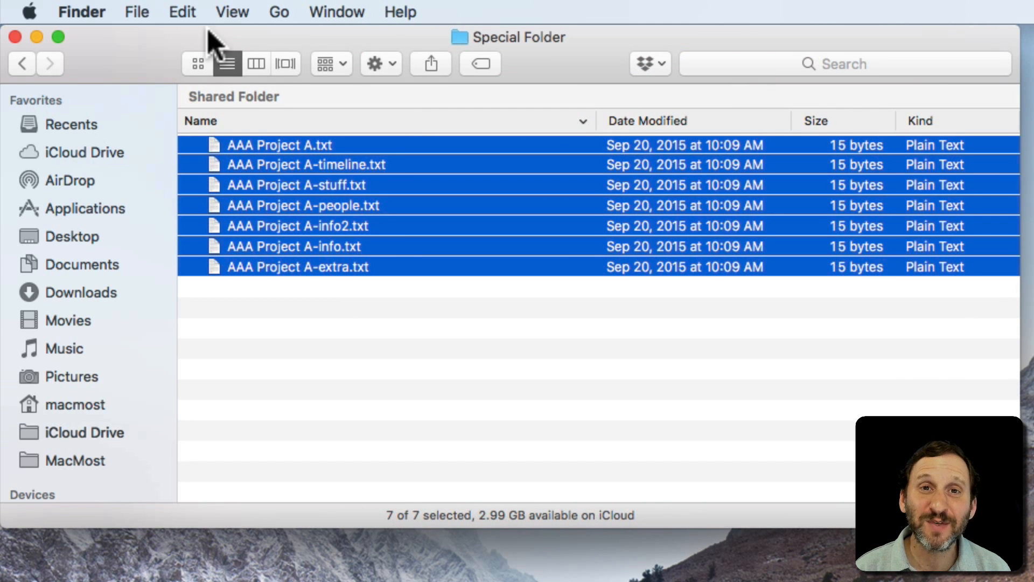
- Strip the 'AAA ' prefix by replacing it with nothing, restoring the Project A names
click(181, 11)
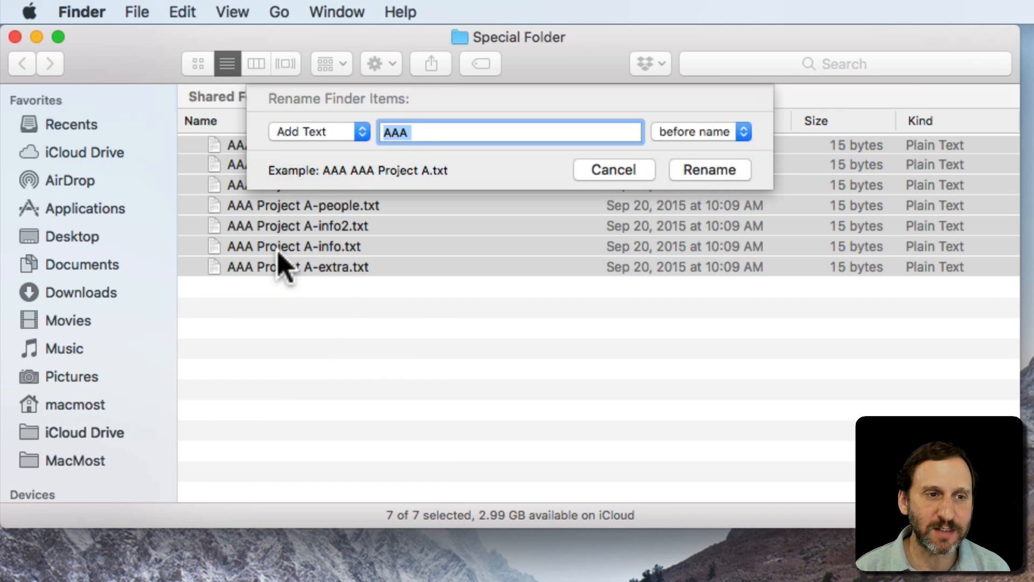
click(421, 132)
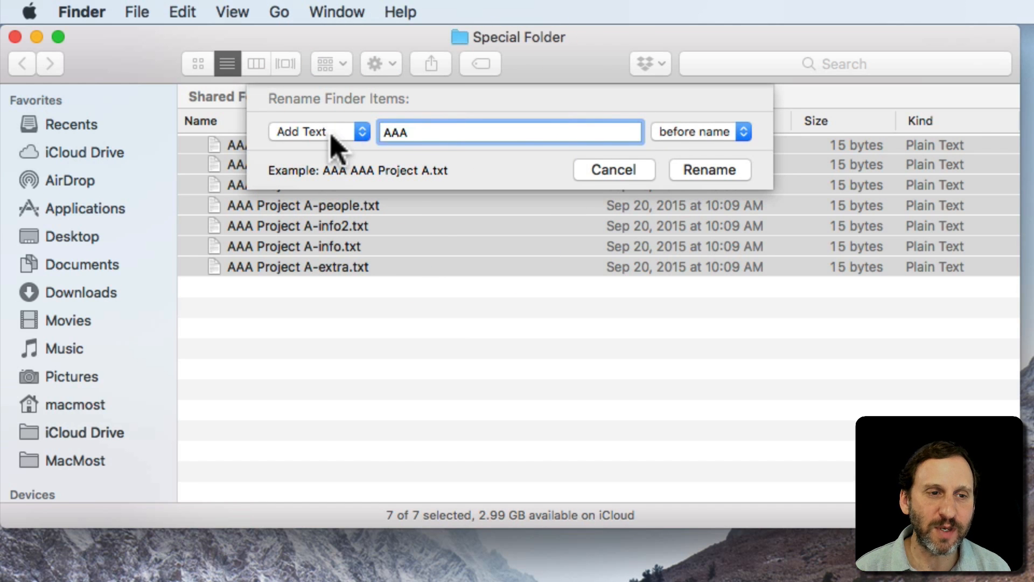
click(319, 132)
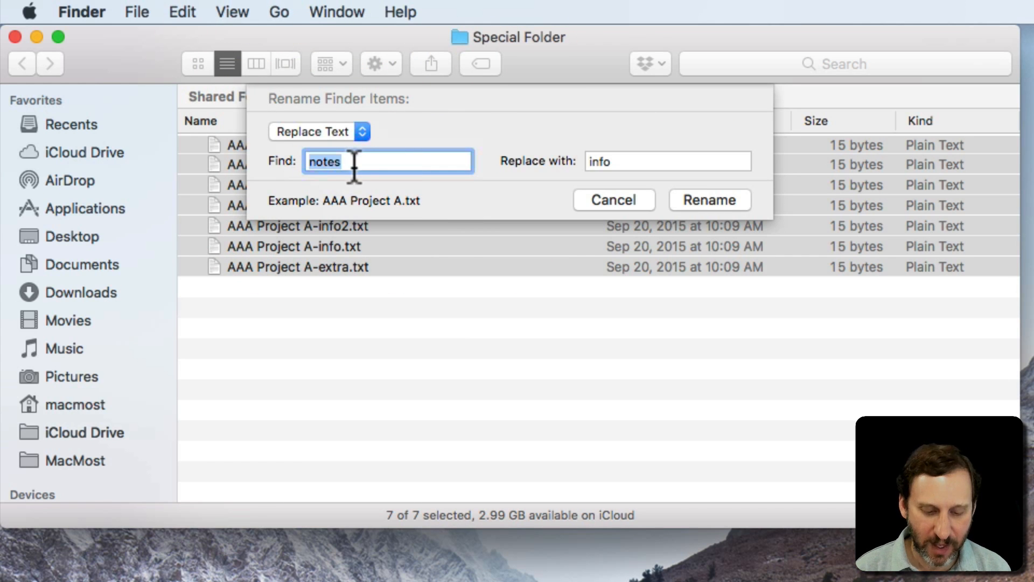
text(AAA n)
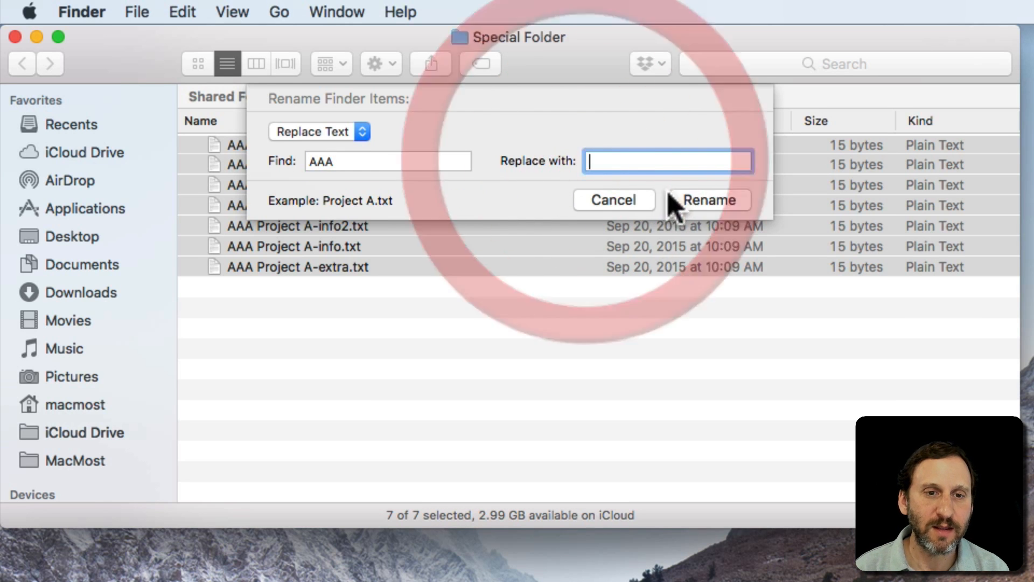
click(709, 200)
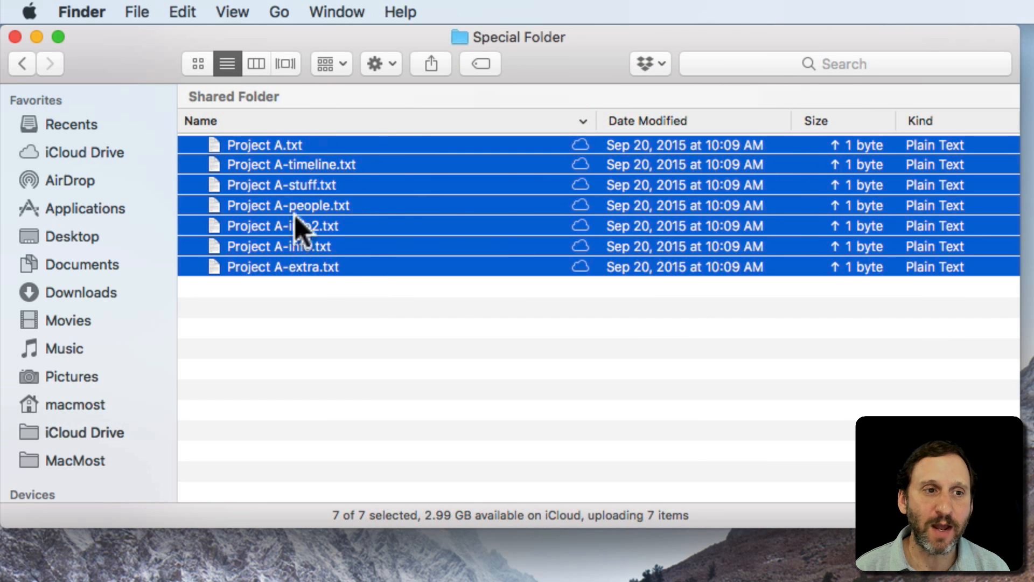
- Rename the seven files with Format Name and Index, custom format 'File', giving 1File .txt through 7File .txt
click(136, 11)
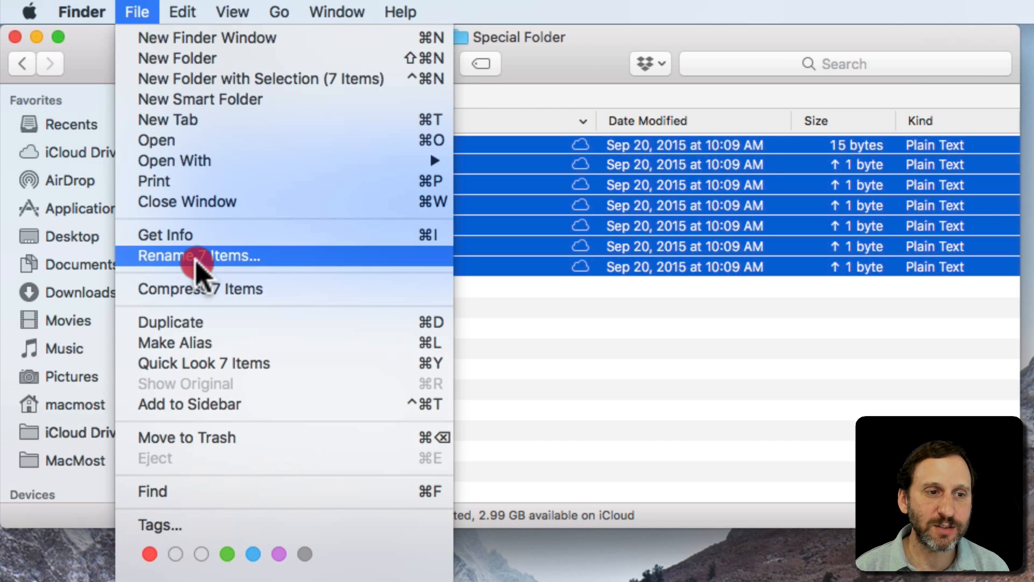
click(199, 256)
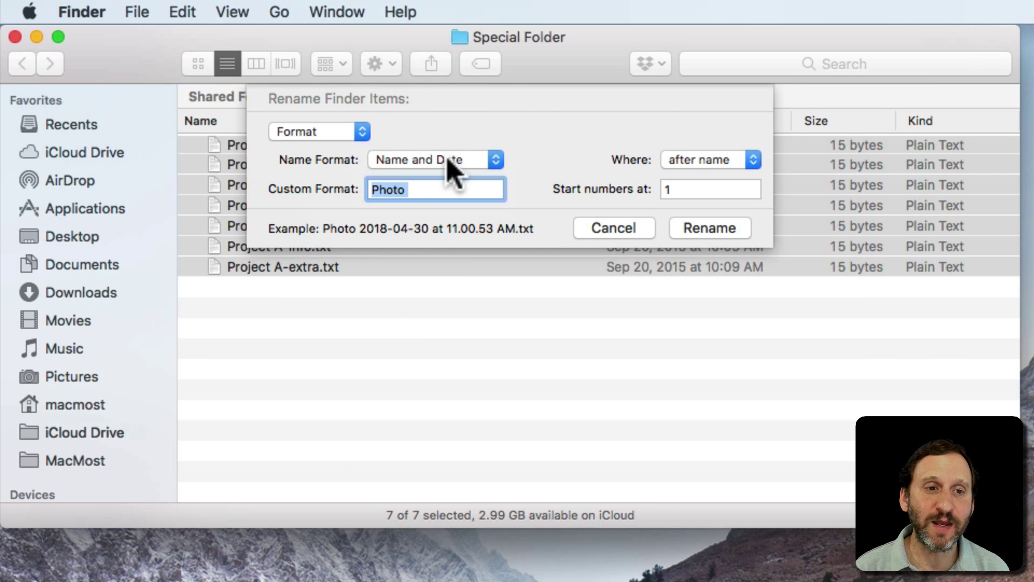
click(431, 159)
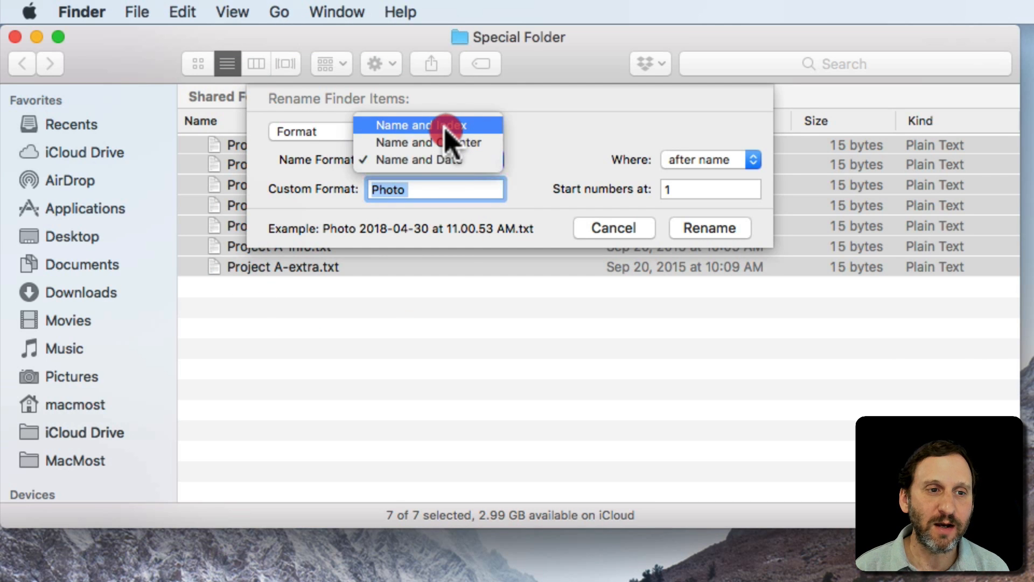
mouse_move(454, 157)
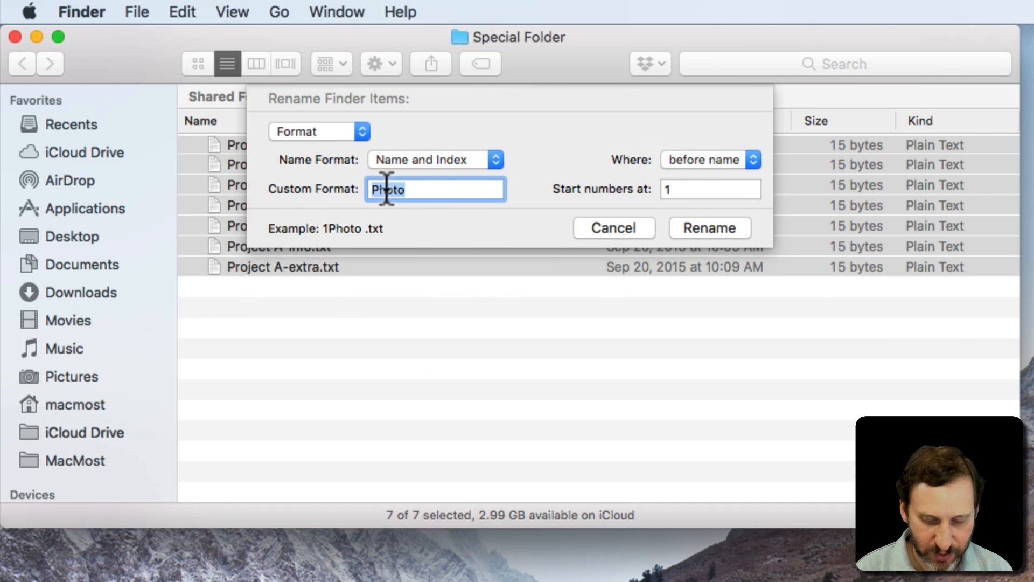
text(File)
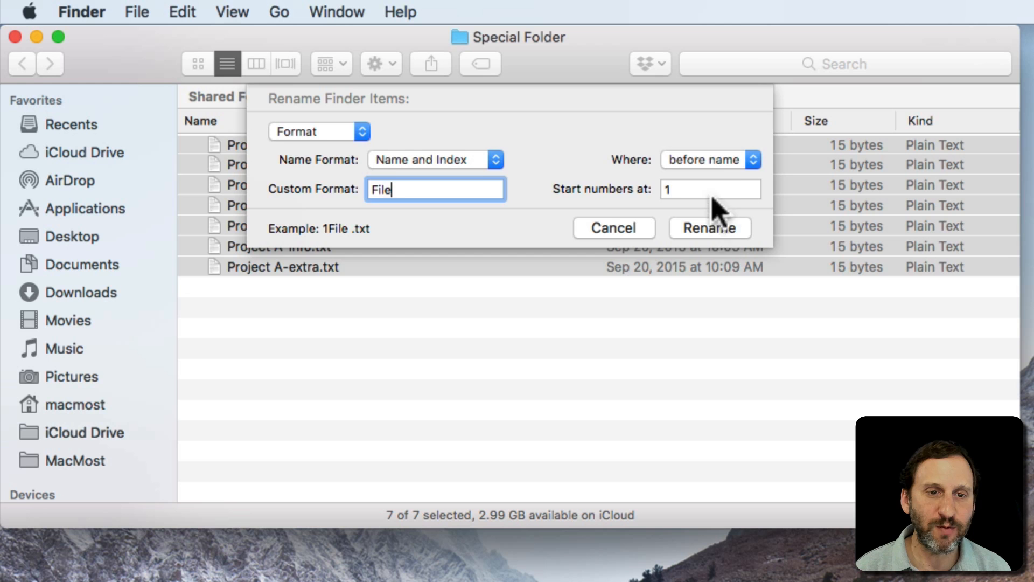
click(710, 228)
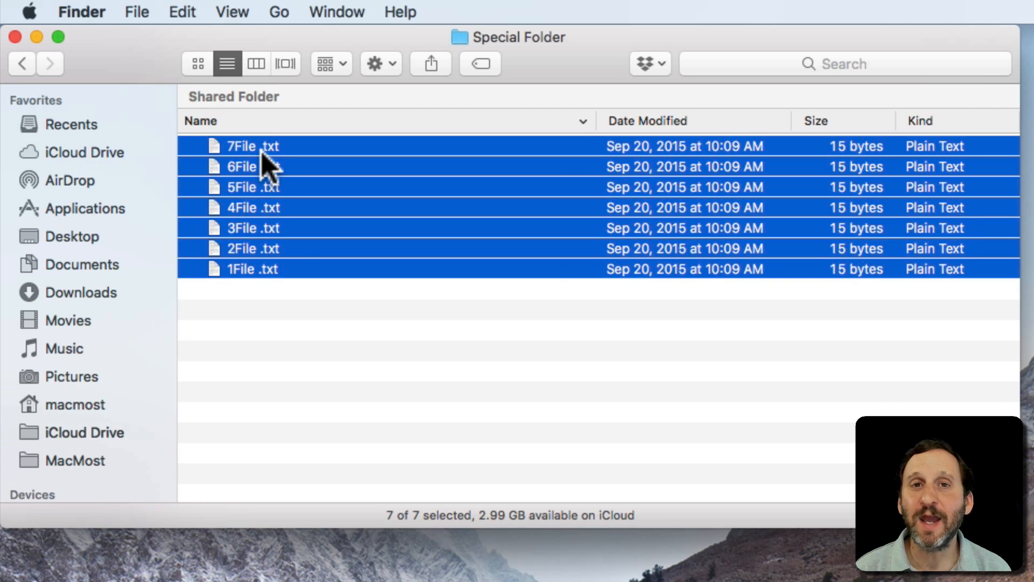
mouse_move(295, 319)
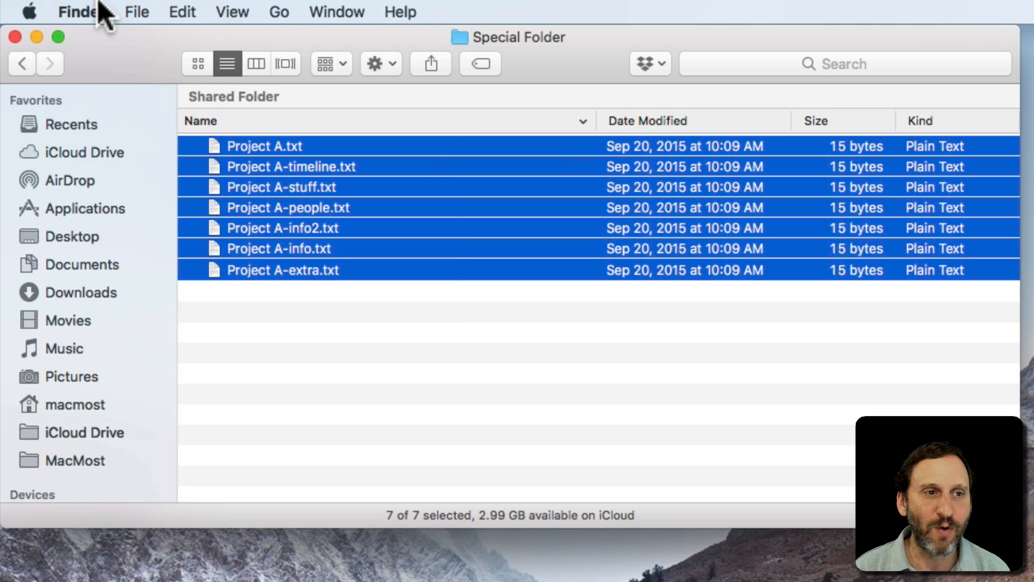
- Rename the seven files with custom format 'Photo' and index after the name, giving Photo 1.txt through Photo 7.txt
click(137, 11)
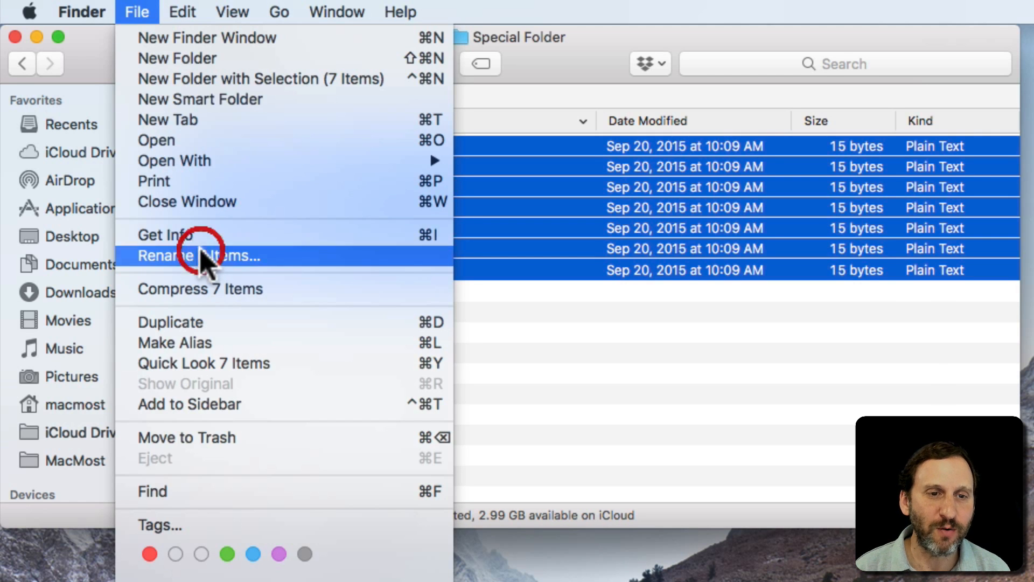
click(198, 256)
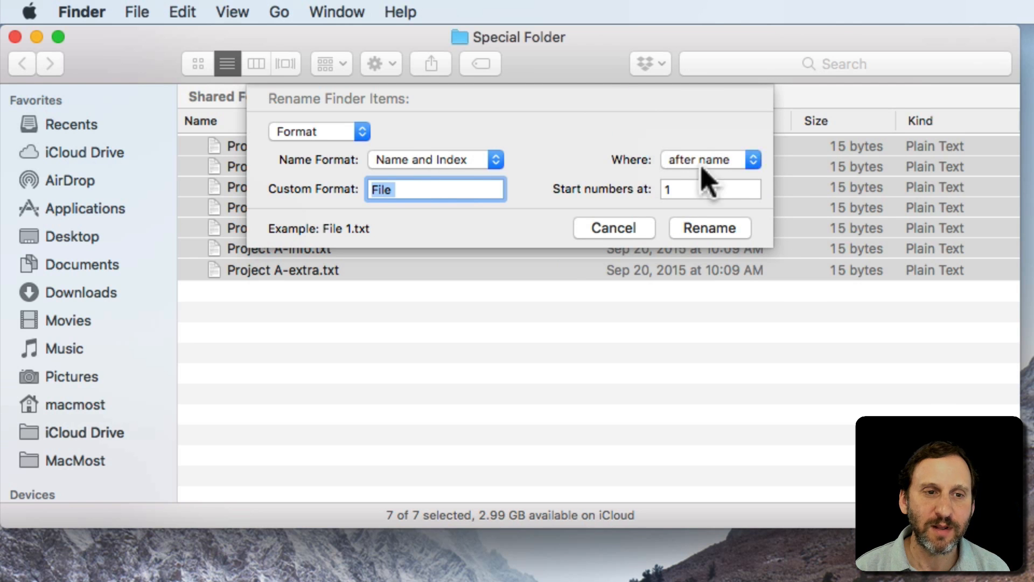
text(P)
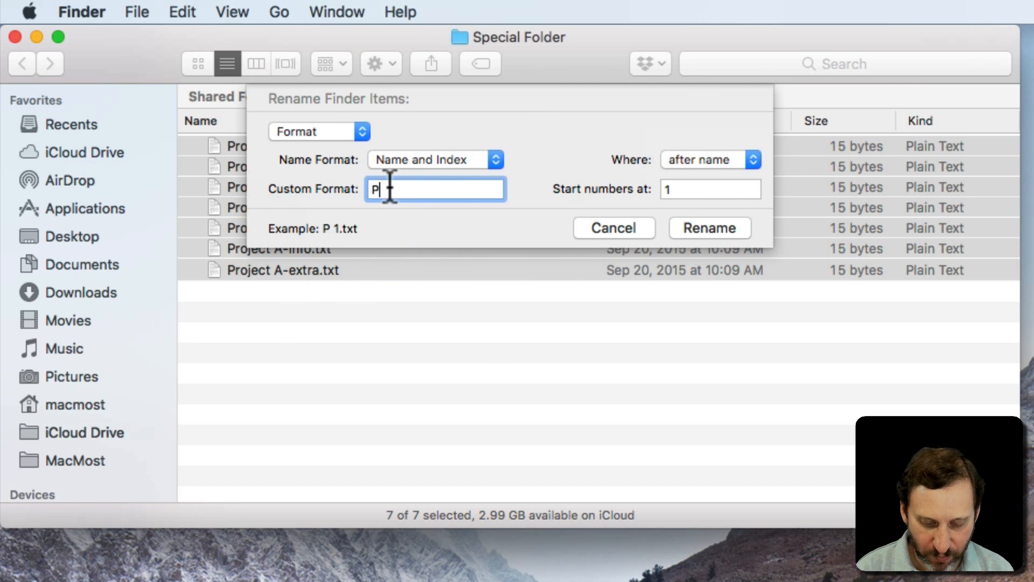
text(hoto)
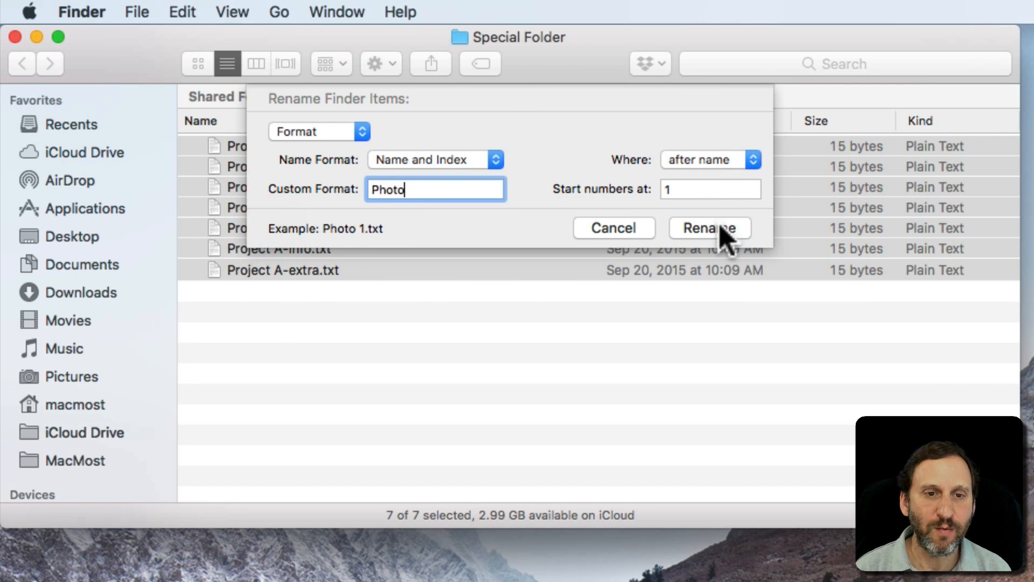
click(710, 228)
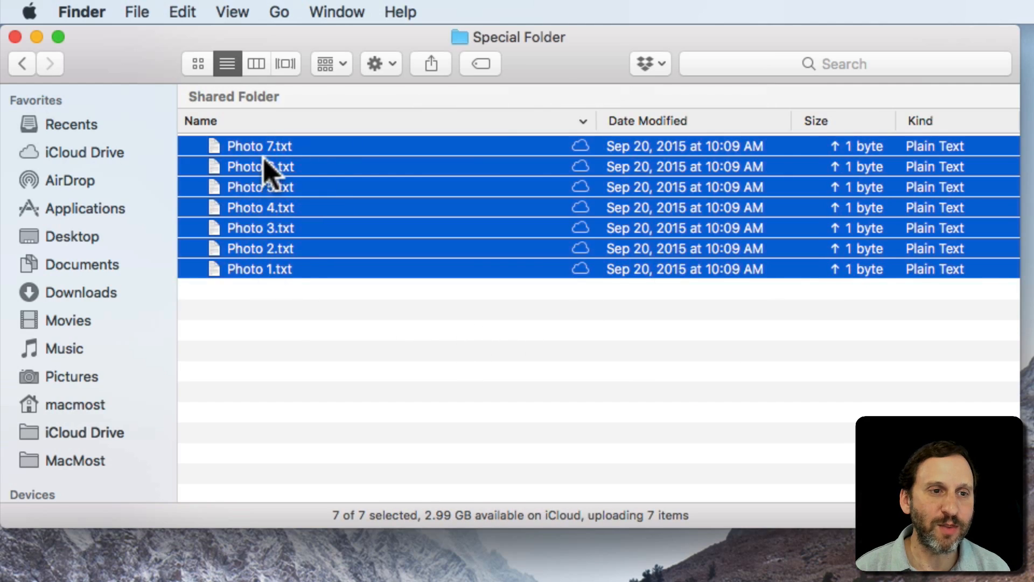